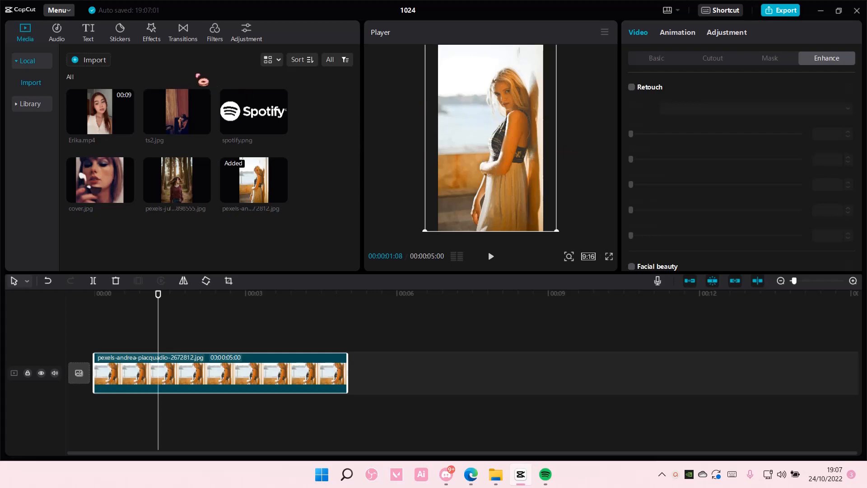
- Apply the Fade filter at full strength over the beach photo clip
click(215, 31)
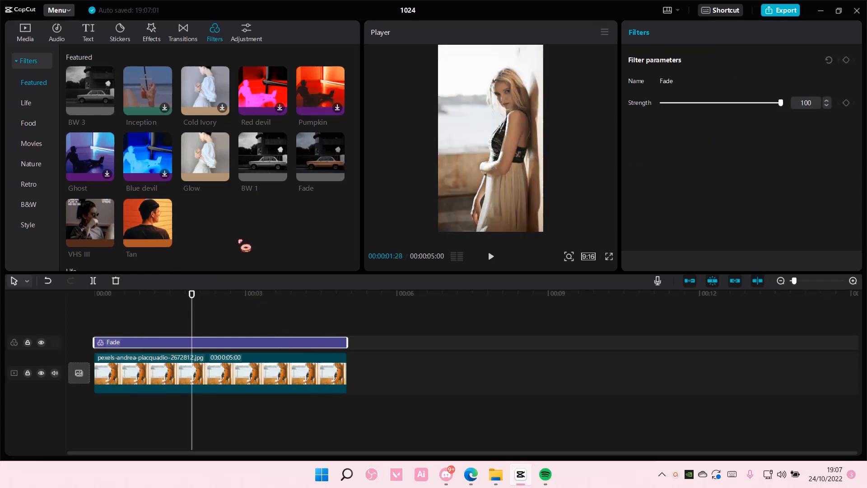
- Add a Basic Blur effect spanning the full photo clip with strength about 31
click(151, 32)
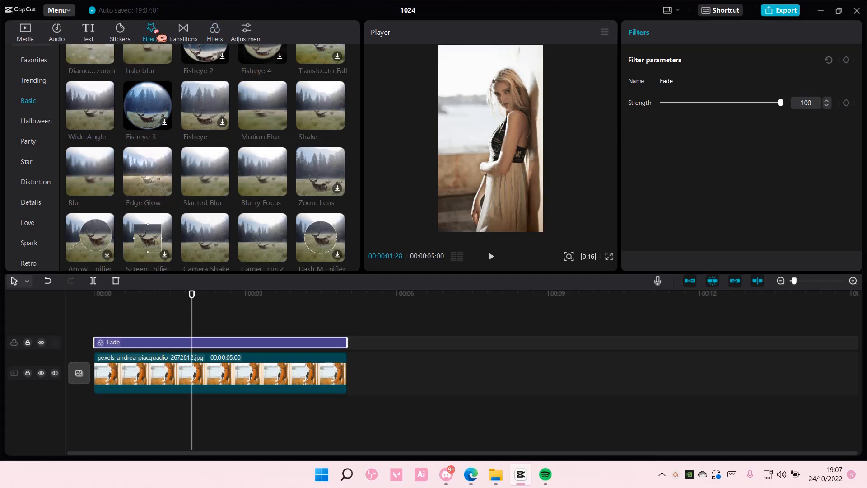
mouse_move(205, 172)
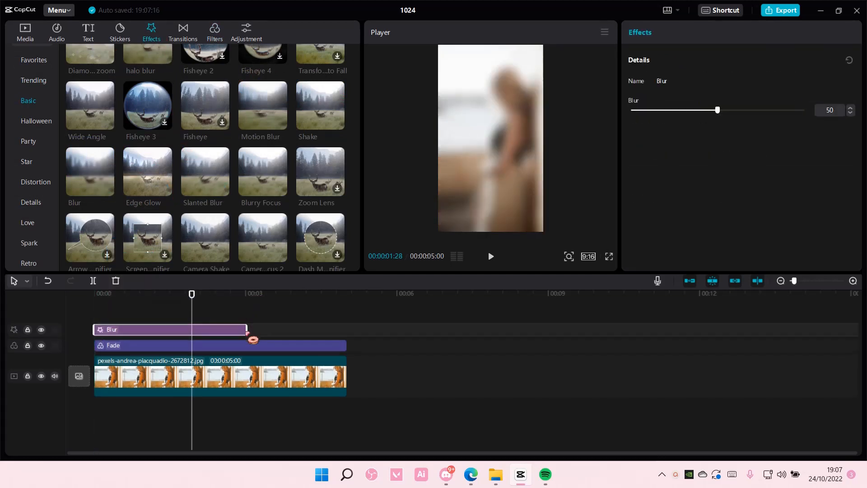
drag(246, 329, 347, 329)
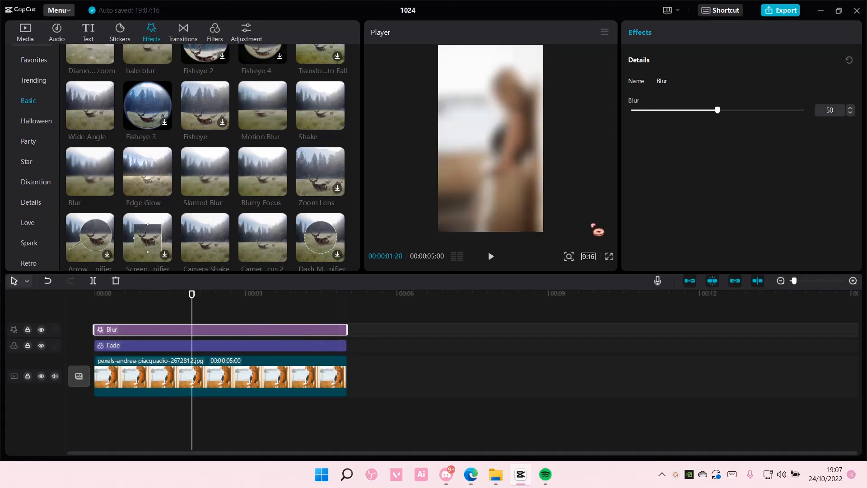
drag(718, 110, 679, 109)
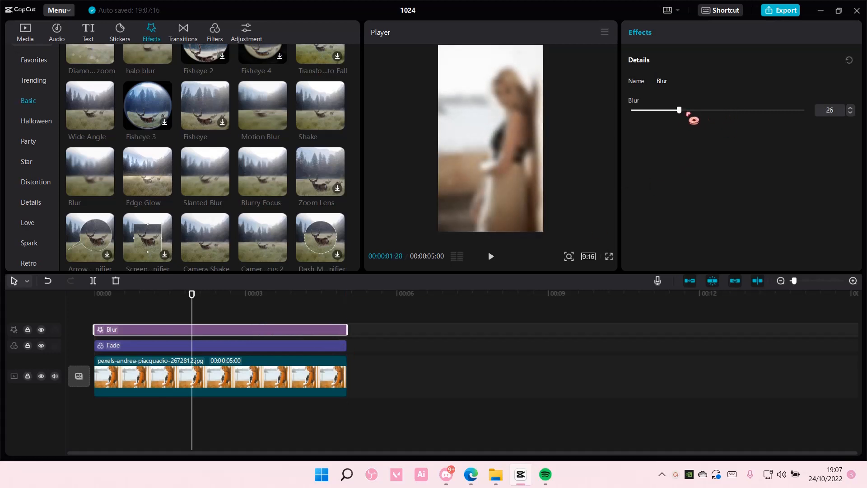
drag(680, 109, 685, 109)
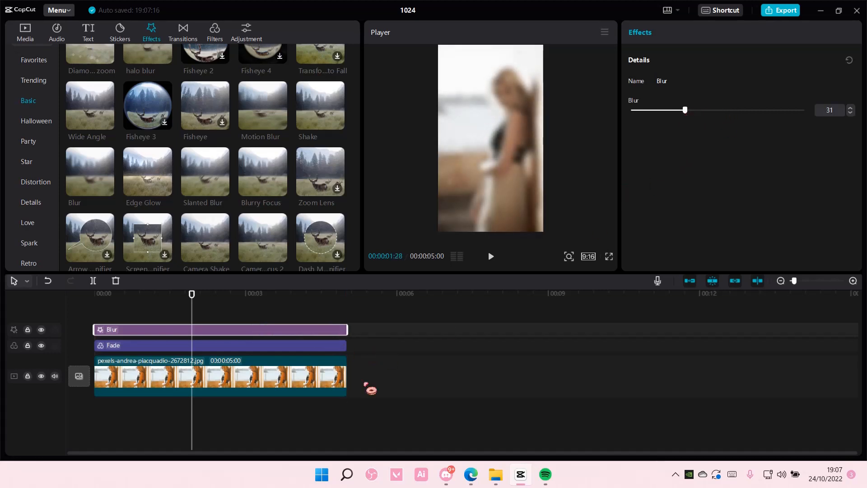
- Create a compound clip from the blurred photo and stretch a black band across the frame's middle
right_click(288, 376)
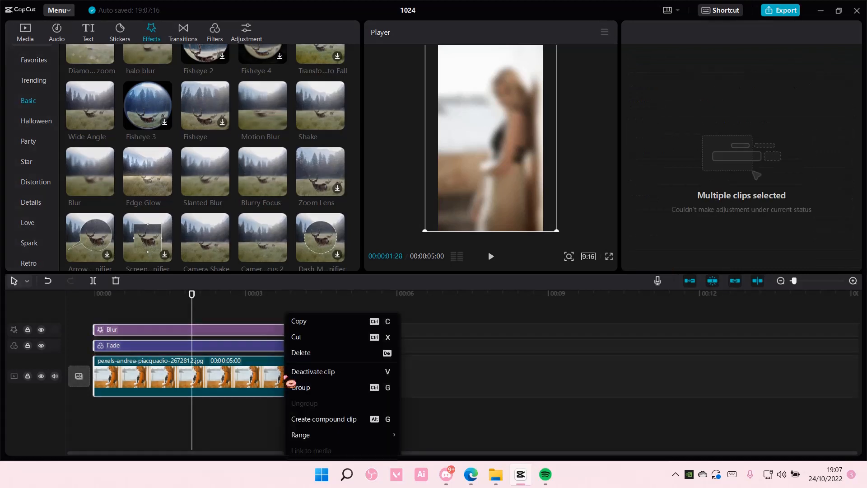
click(323, 418)
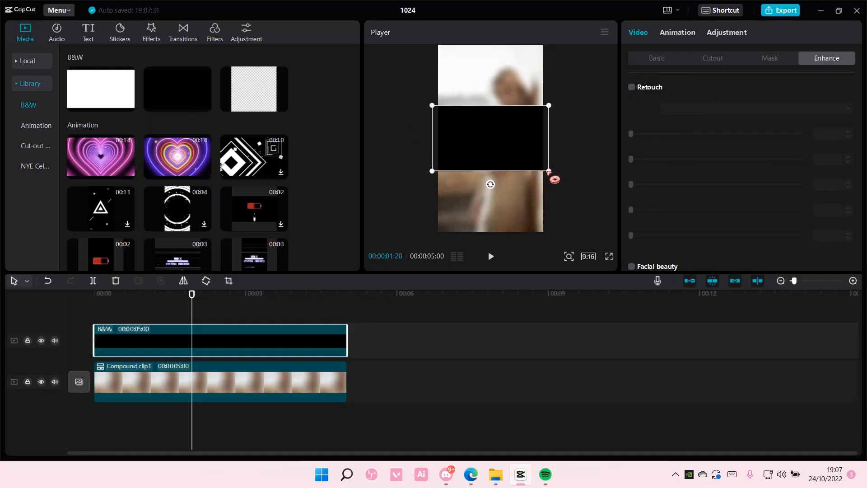
drag(489, 138, 490, 139)
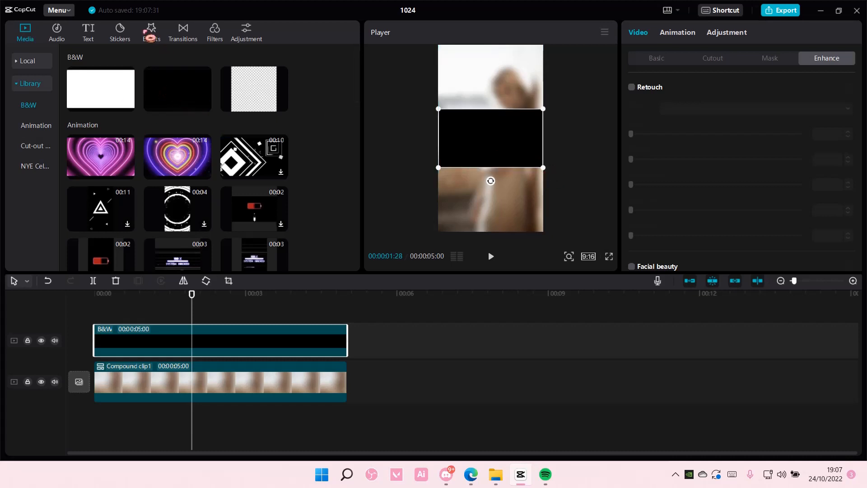
- Add the beach photo from Local media as a top layer and start cropping it
click(26, 60)
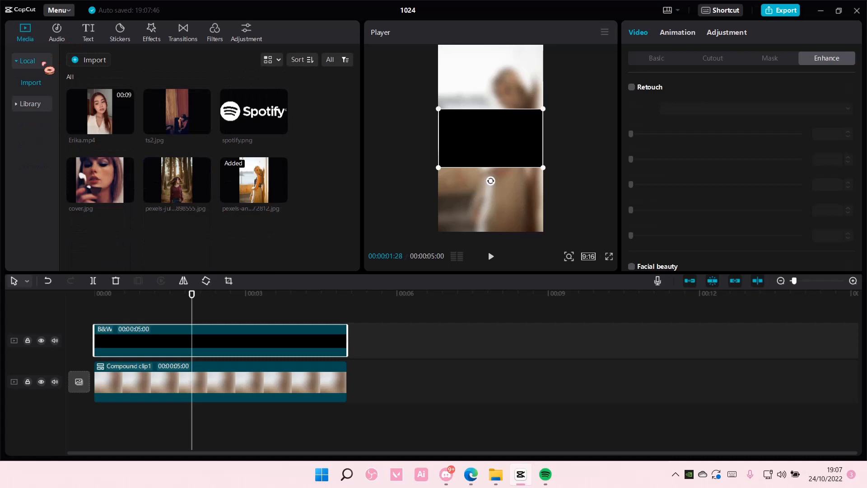
click(93, 294)
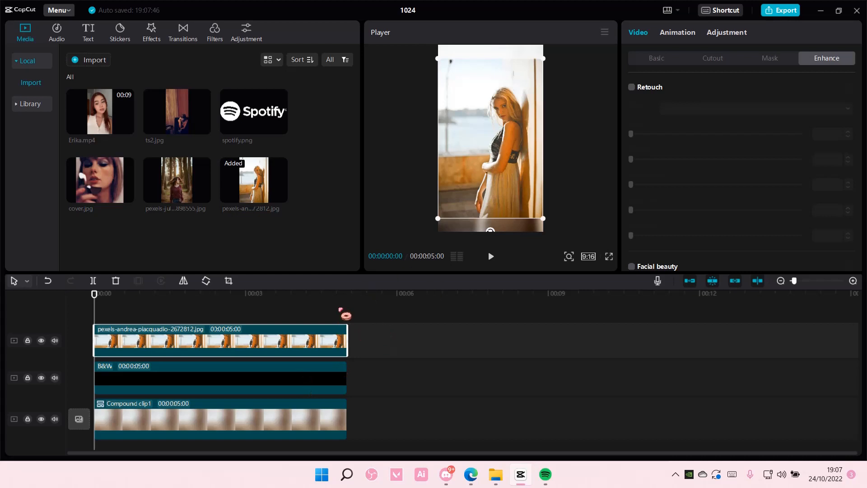
click(228, 280)
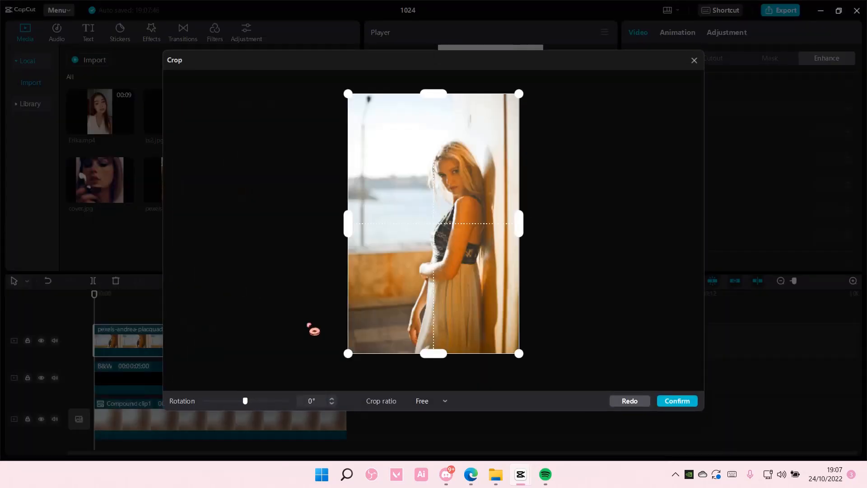
click(431, 400)
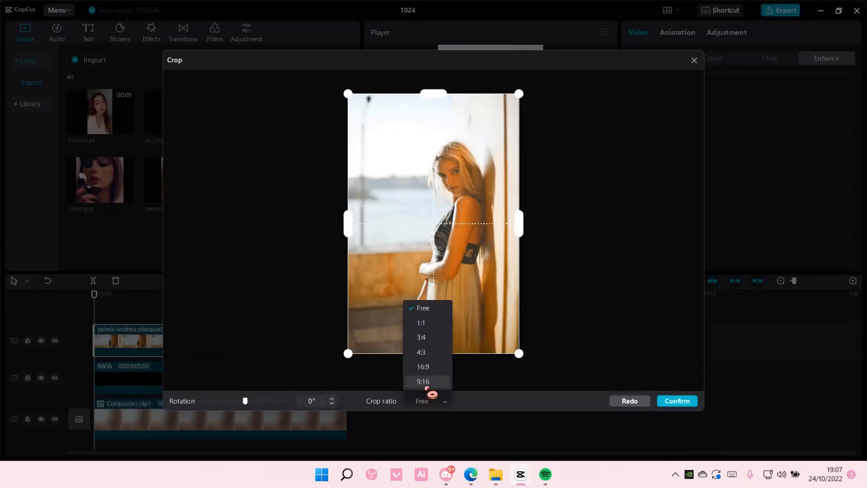
- Crop the photo to a 16:9 strip positioned over her face and confirm
click(422, 365)
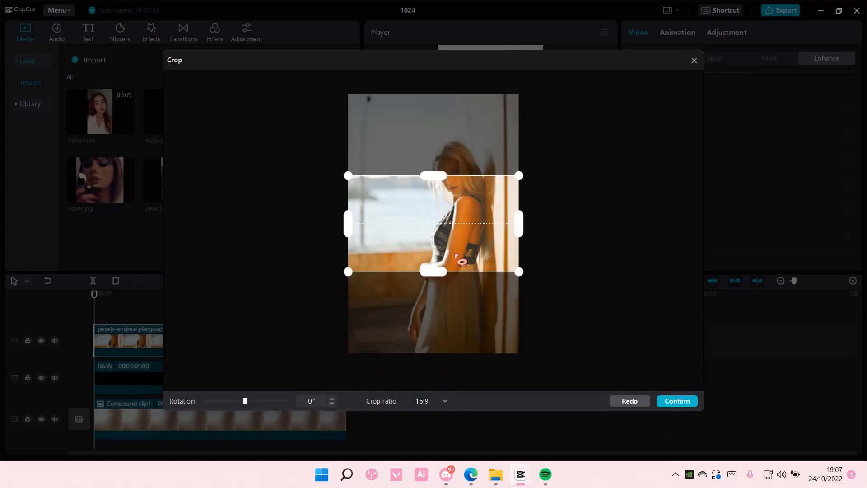
drag(433, 223, 433, 187)
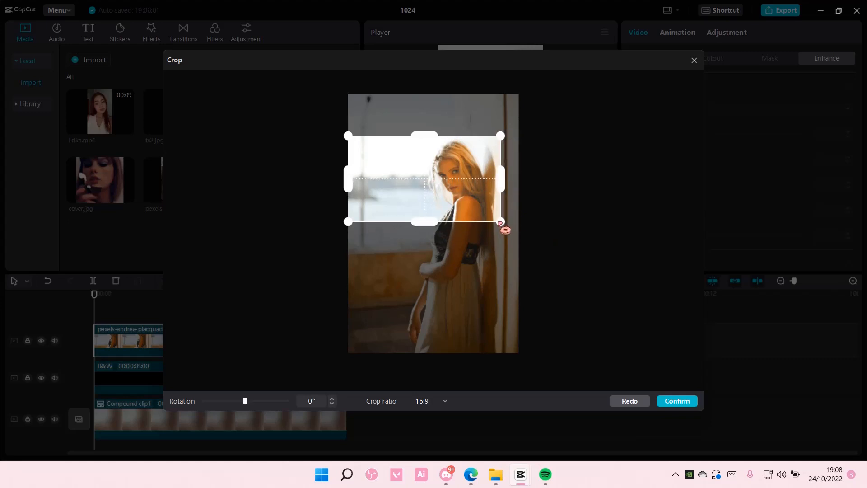
drag(501, 178, 495, 178)
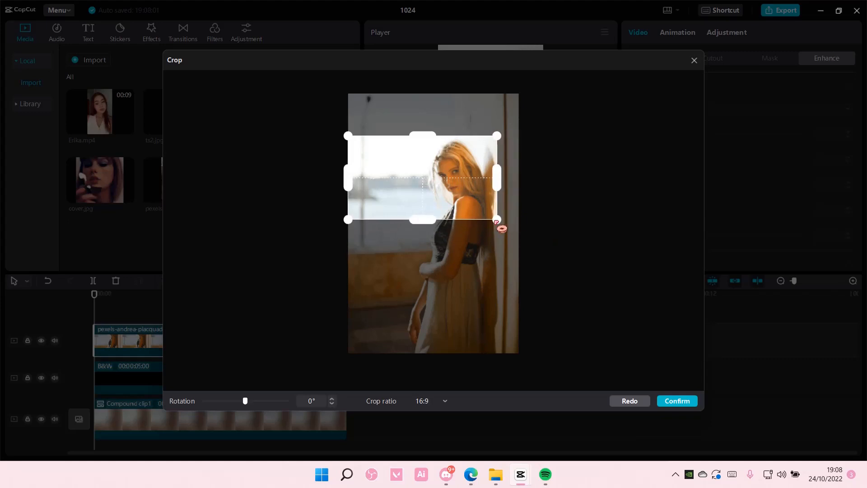
click(677, 400)
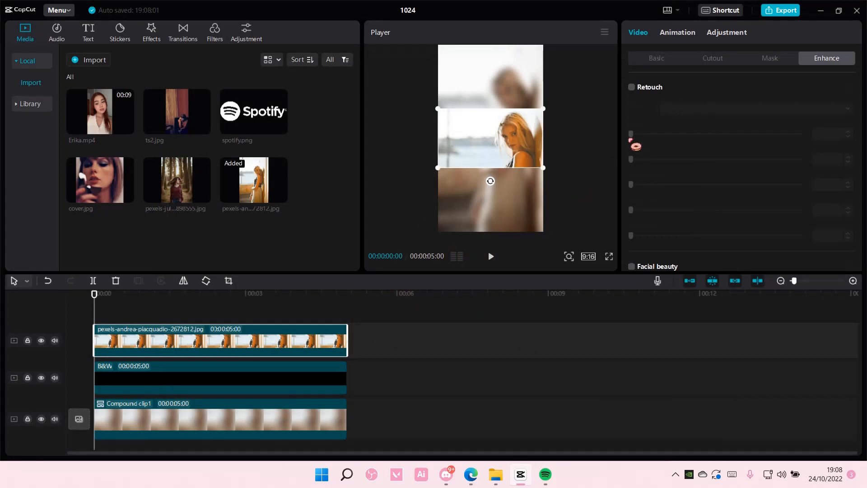
- Apply a Split mask to the face photo rotated to about 116° with feathering
click(713, 57)
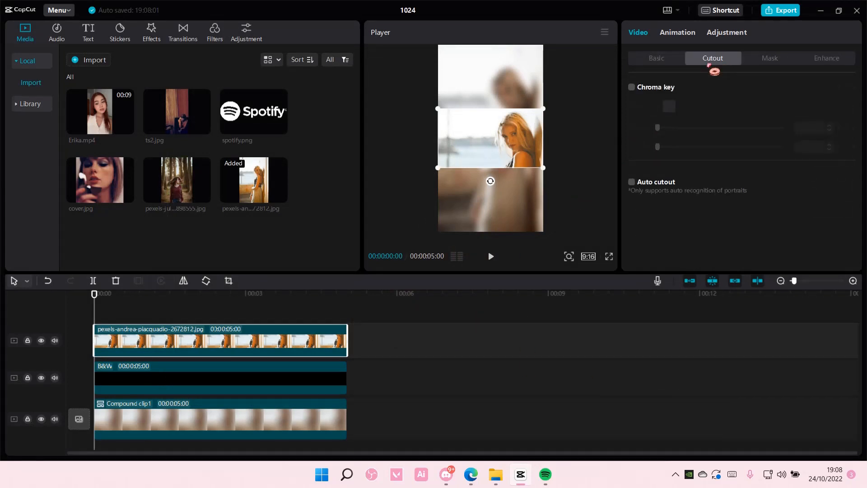
click(767, 58)
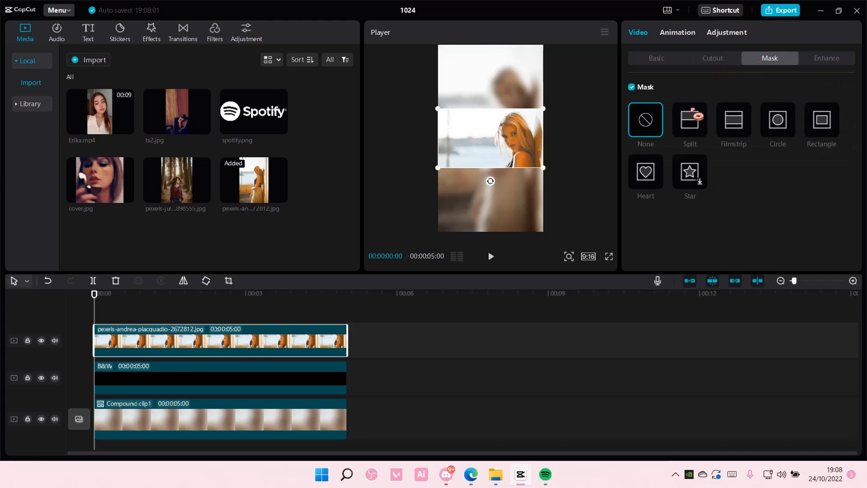
click(690, 120)
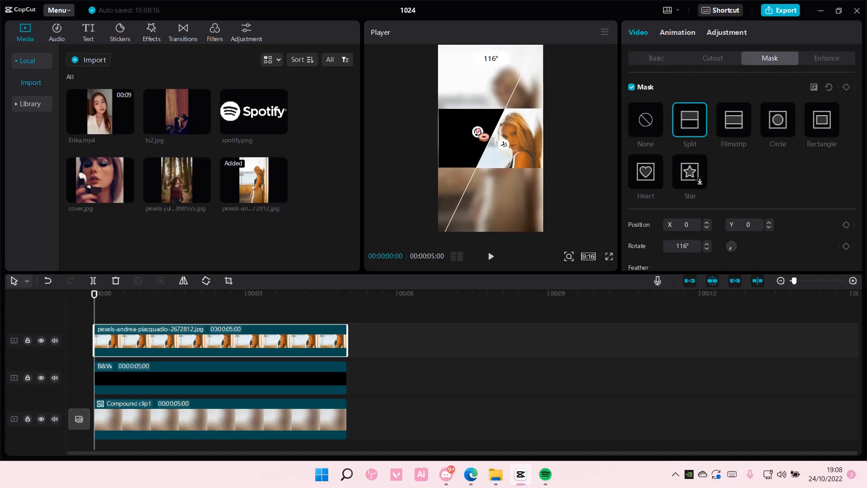
drag(477, 132, 490, 155)
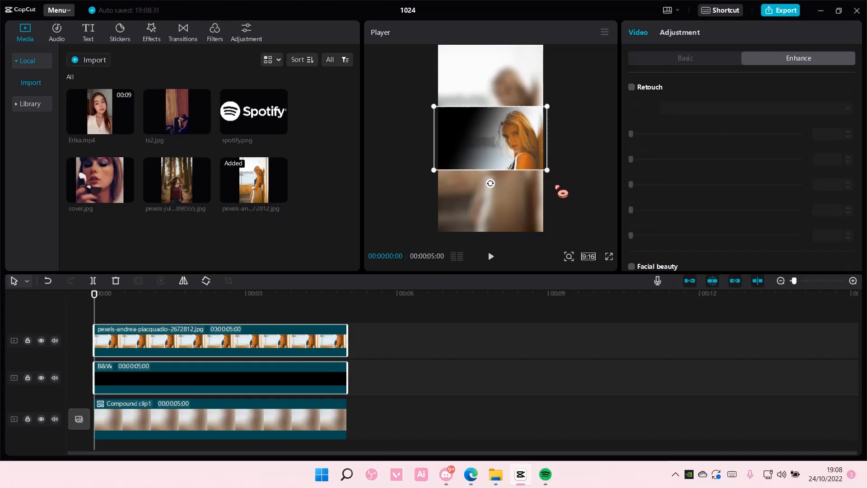
drag(490, 137, 495, 143)
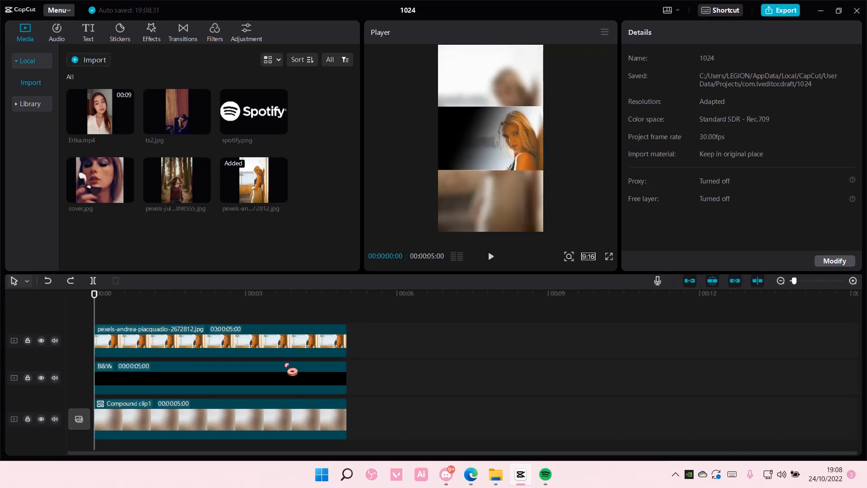
- Place cover.jpg on a new track above the masked face photo
click(221, 341)
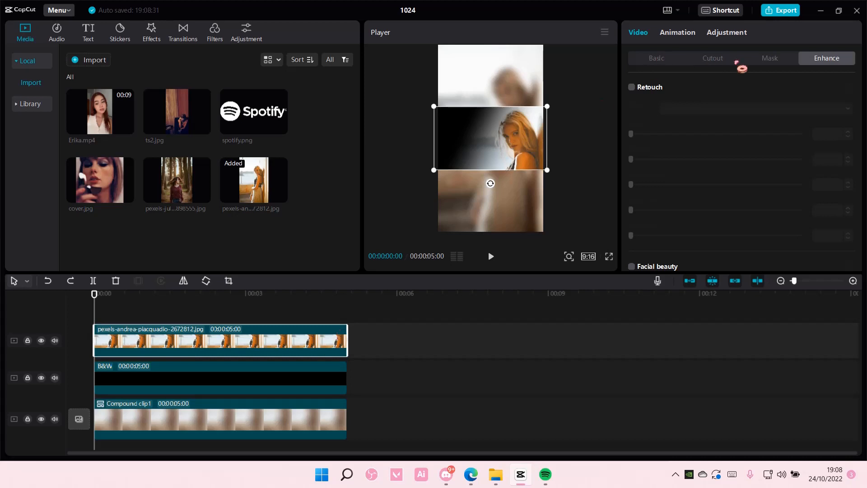
click(768, 58)
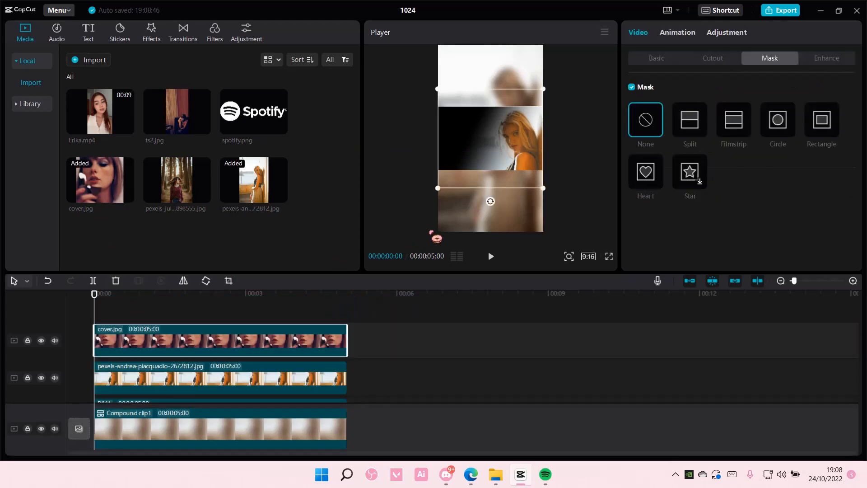
- Shrink the cover to an upper-left thumbnail and the Spotify logo to the lower left
drag(543, 188, 504, 154)
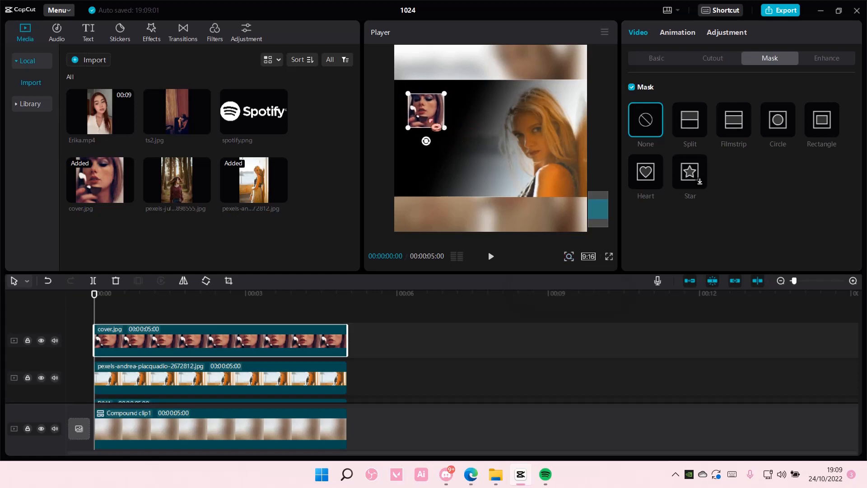
drag(426, 112, 423, 104)
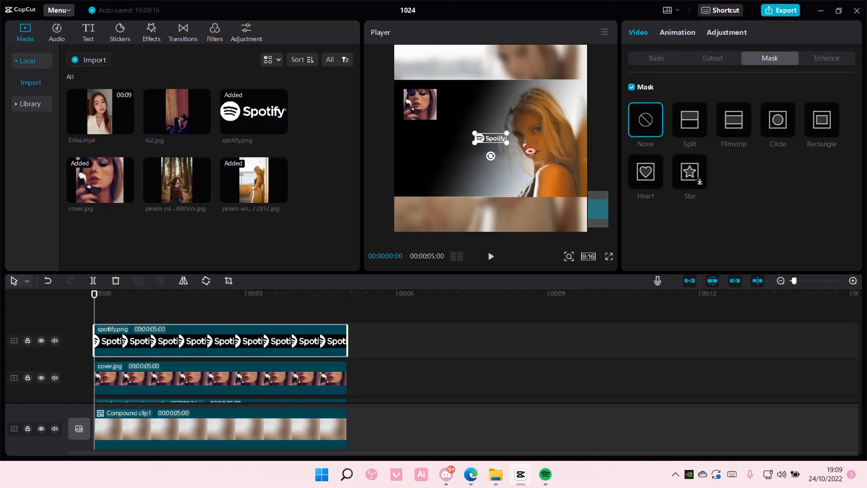
drag(490, 137, 424, 182)
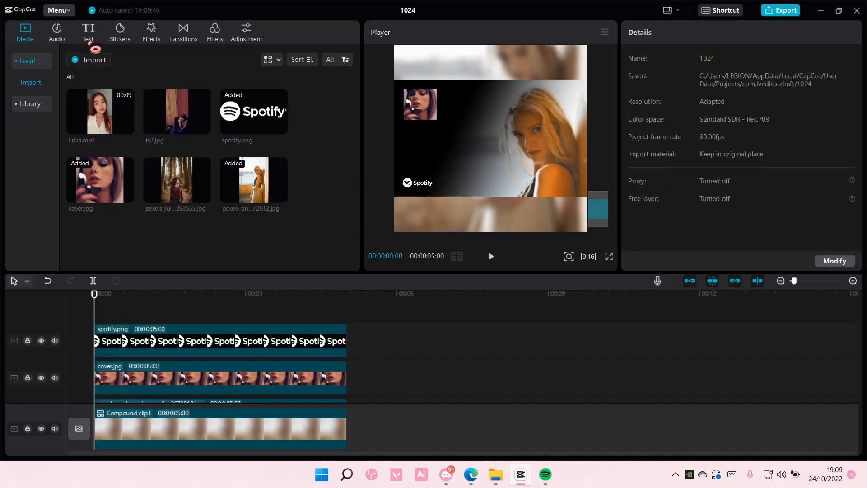
click(87, 31)
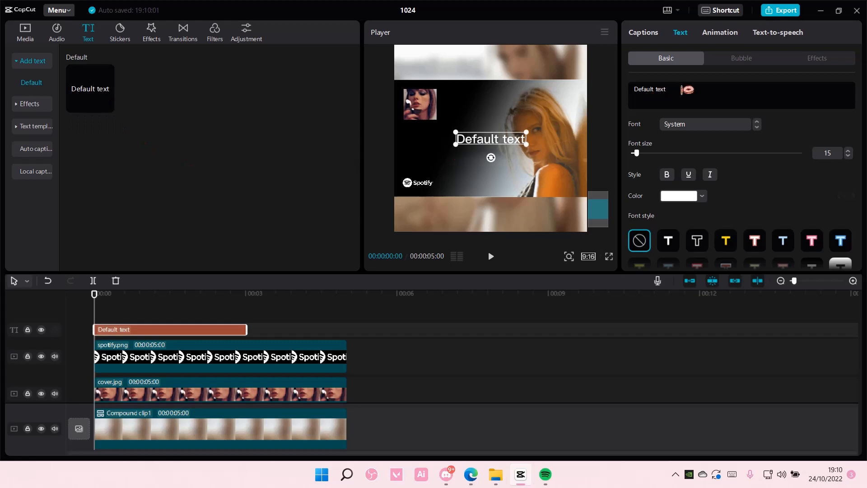
text(ml)
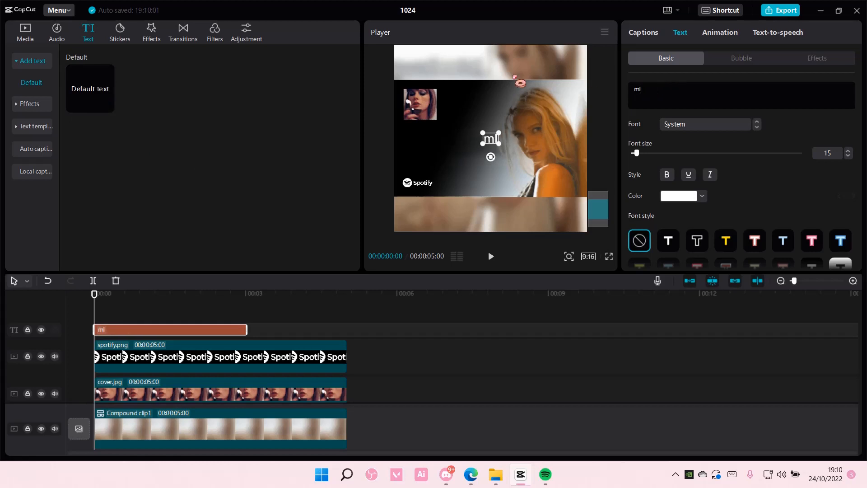
text(idnif)
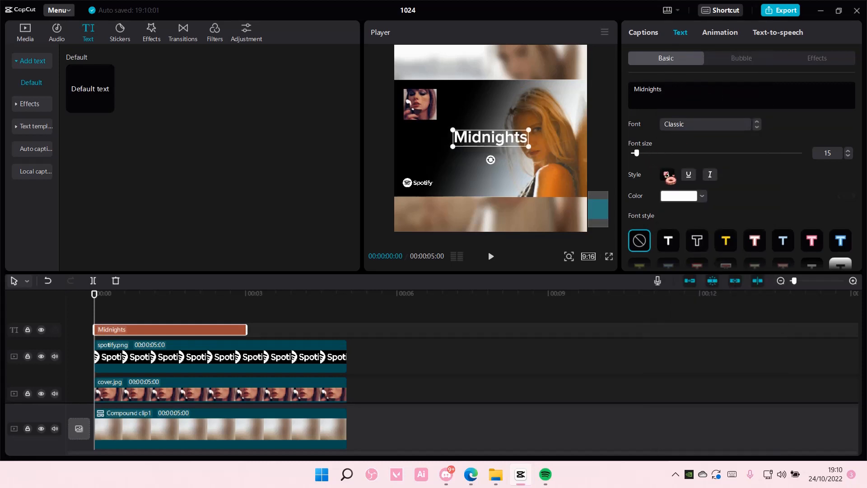
click(666, 175)
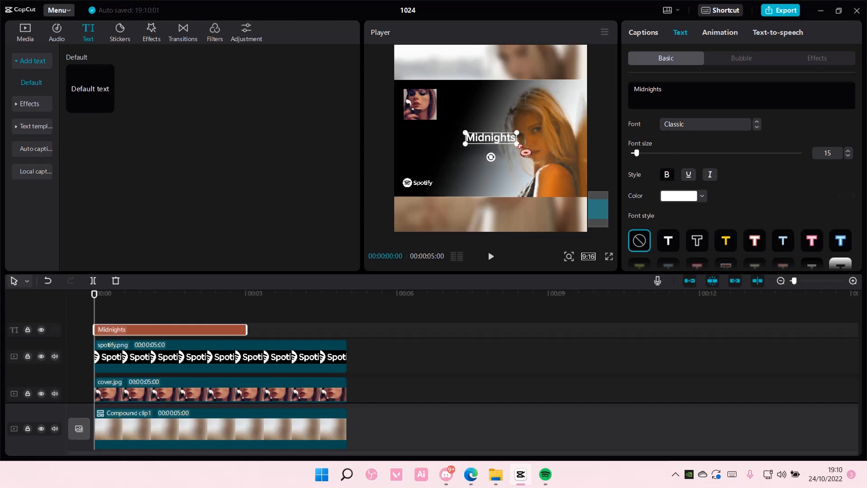
drag(490, 138, 467, 94)
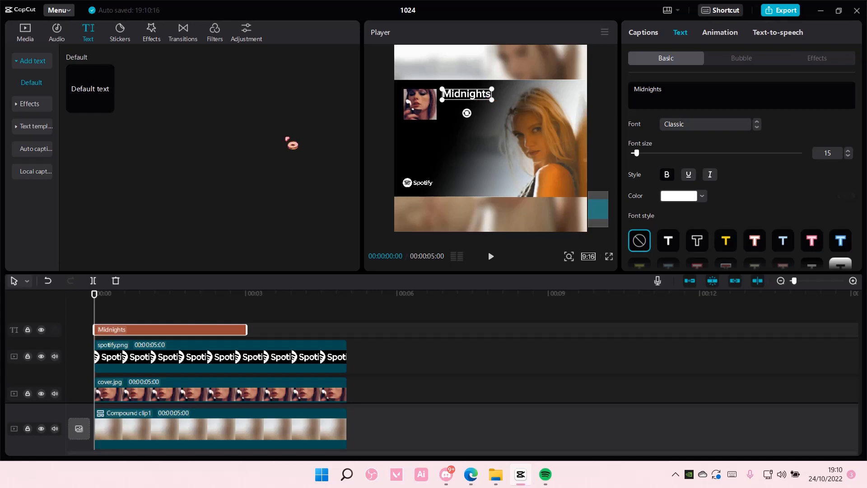
drag(246, 328, 365, 329)
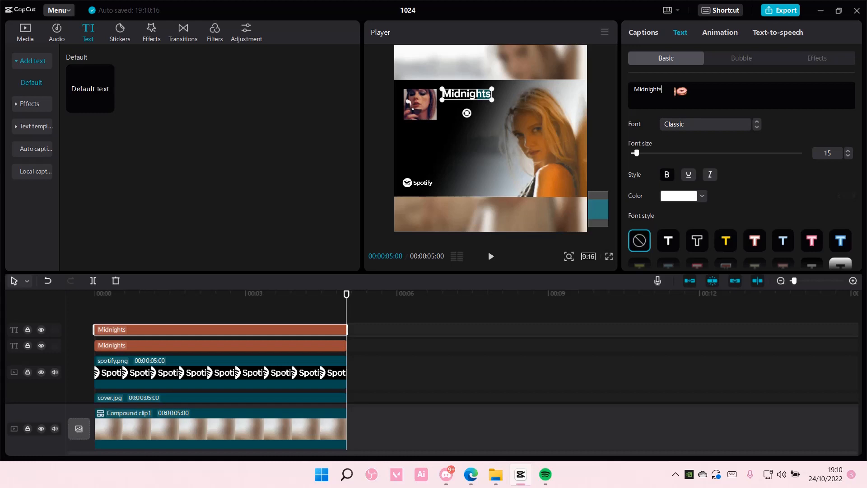
text(Taylor Swift)
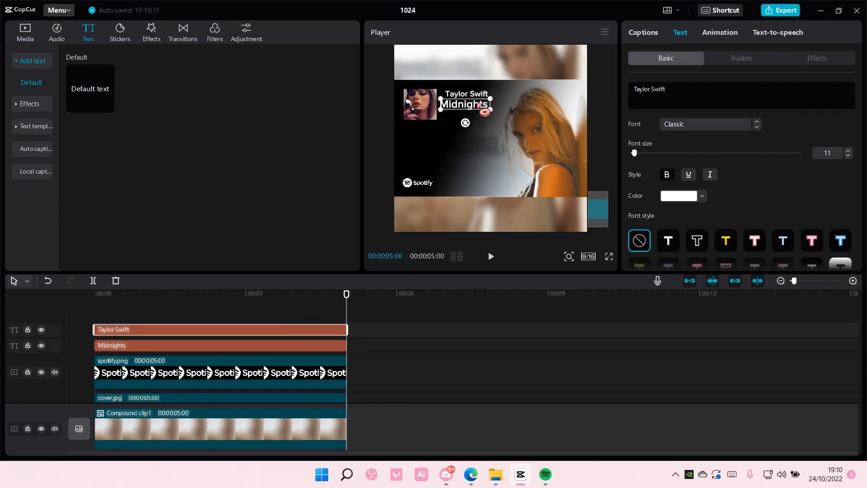
click(113, 345)
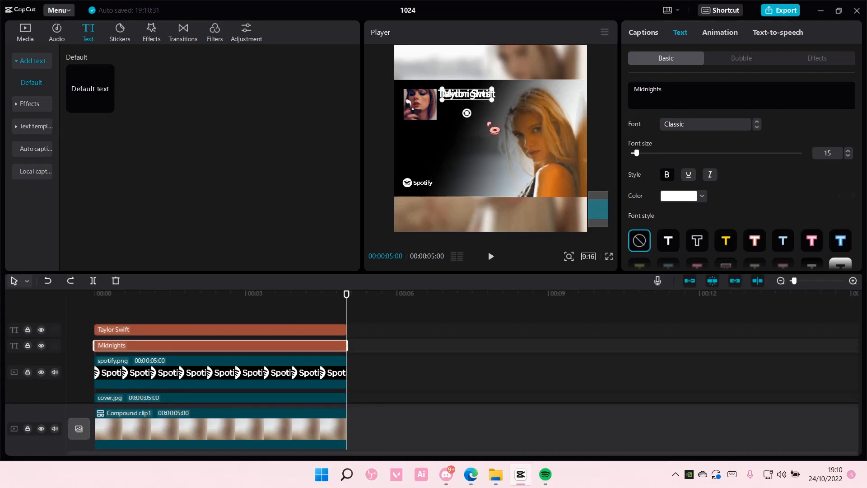
mouse_move(54, 371)
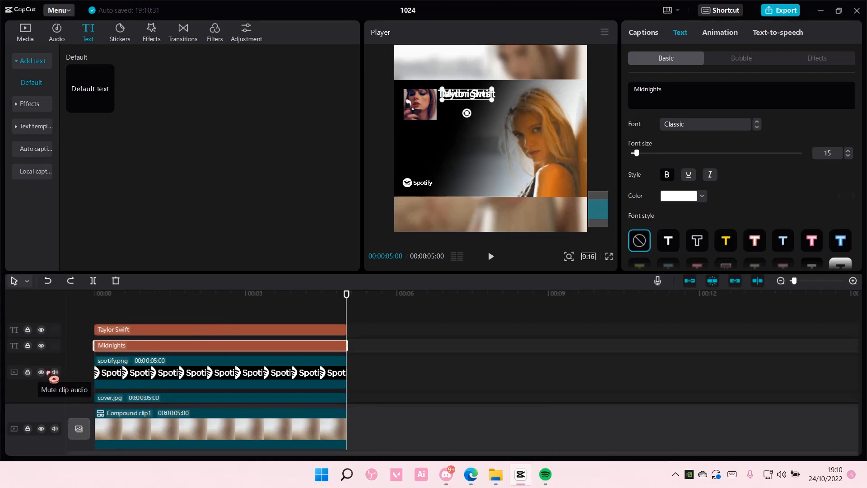
click(27, 358)
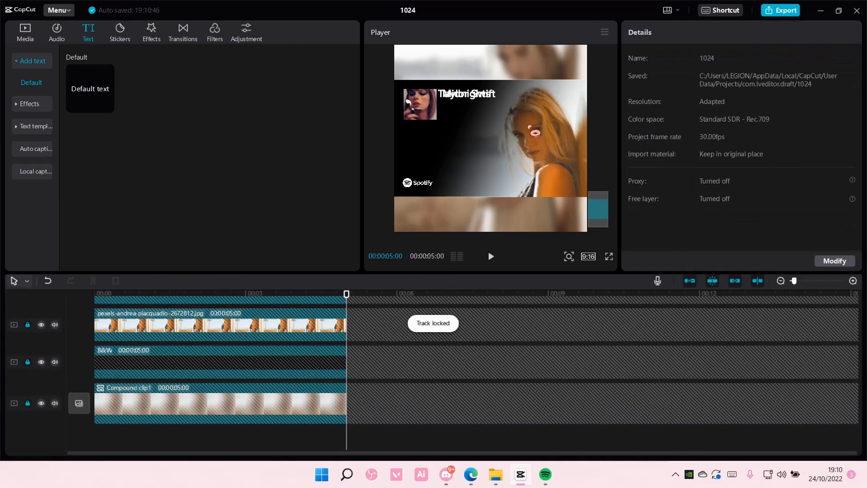
click(466, 107)
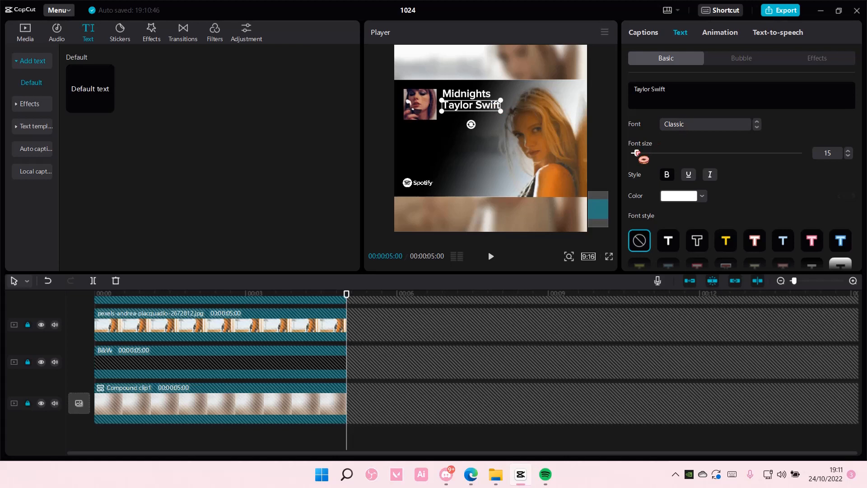
drag(641, 159, 634, 153)
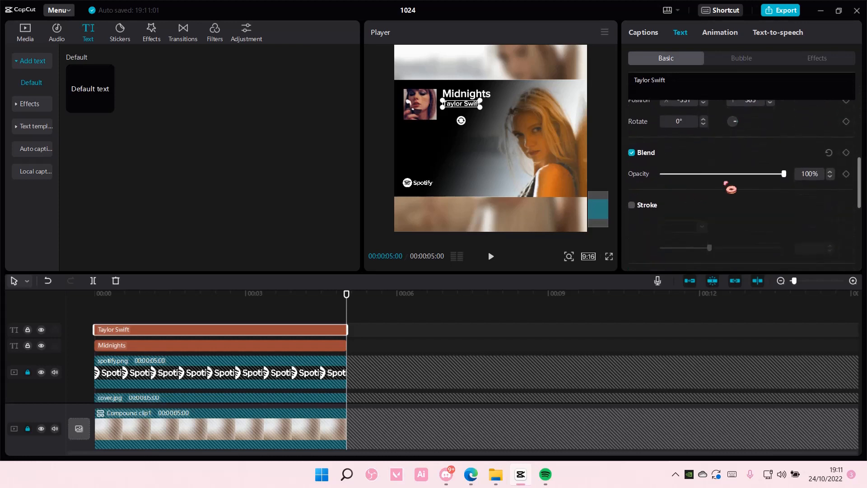
drag(783, 173, 734, 173)
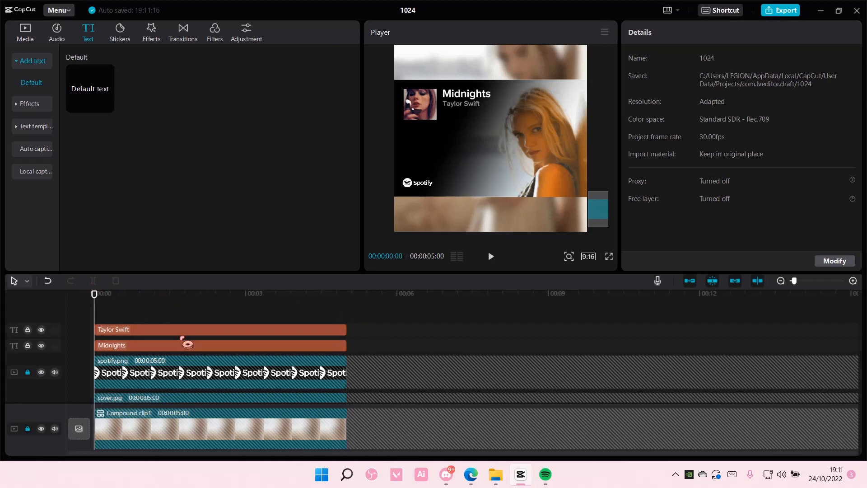
click(24, 32)
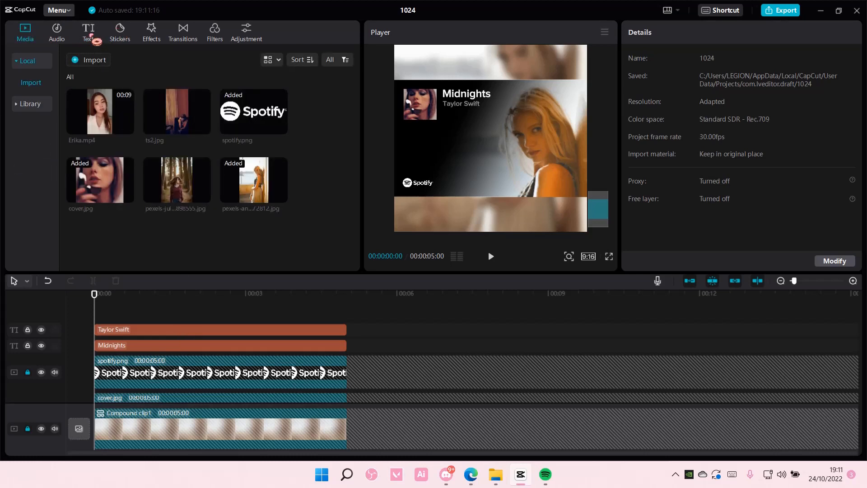
click(87, 31)
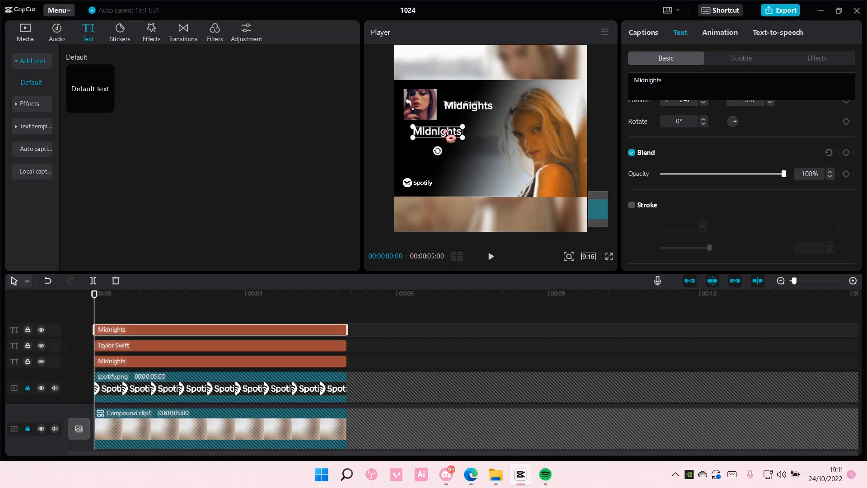
drag(436, 132, 427, 130)
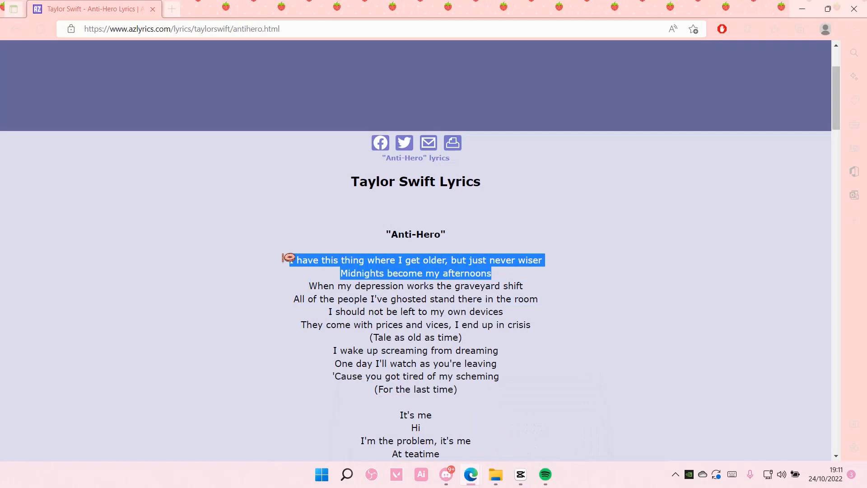
click(519, 474)
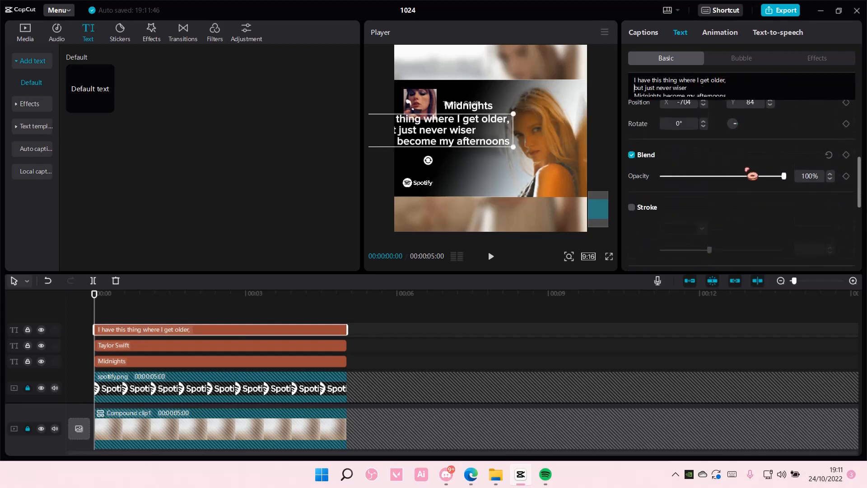
scroll(down, 3)
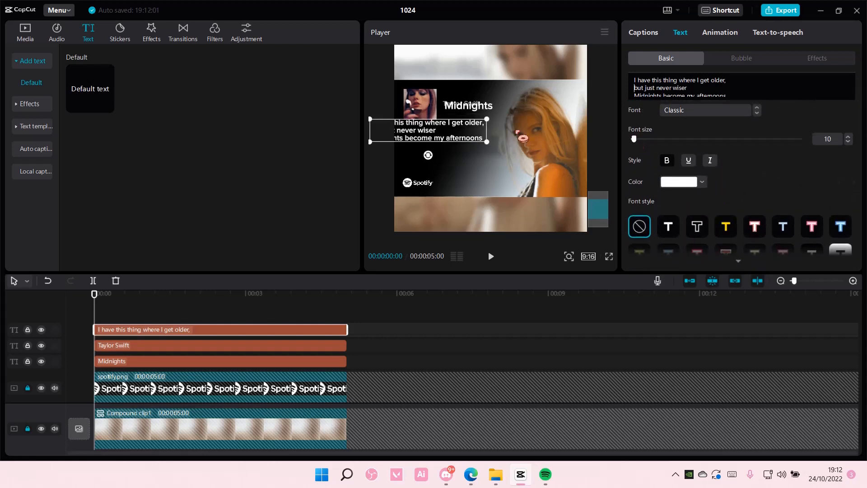
drag(428, 131, 460, 142)
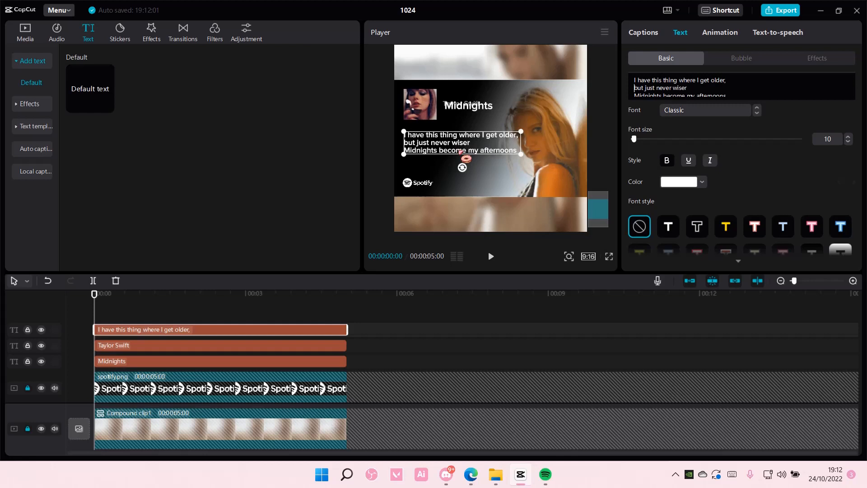
drag(634, 139, 632, 139)
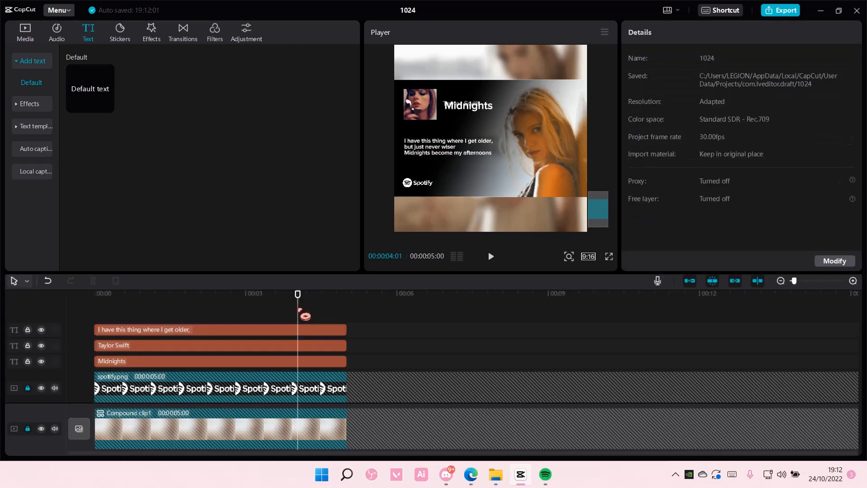
click(160, 329)
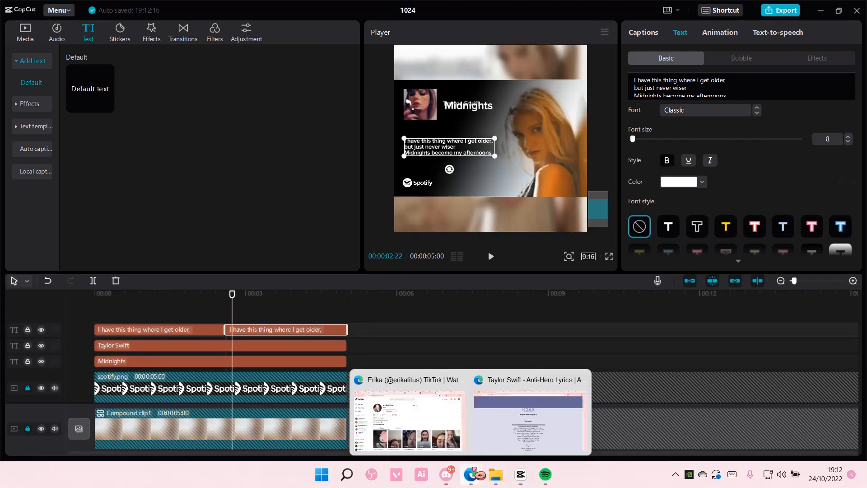
click(528, 381)
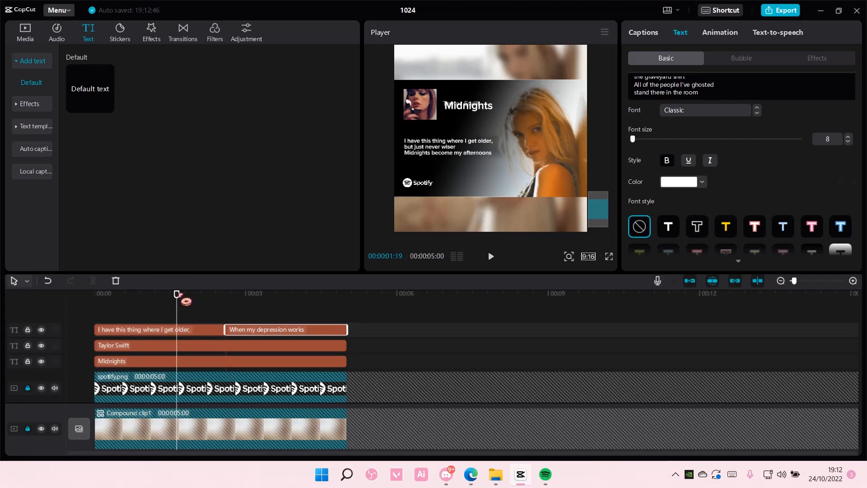
click(157, 329)
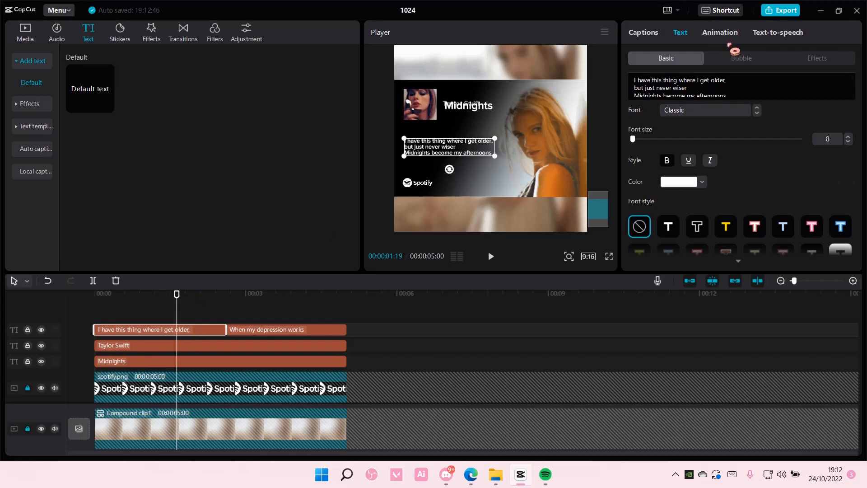
click(720, 32)
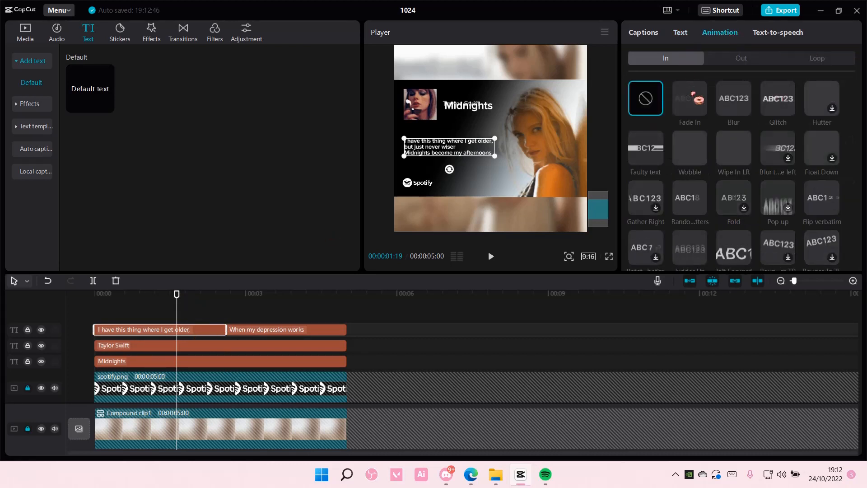
click(741, 57)
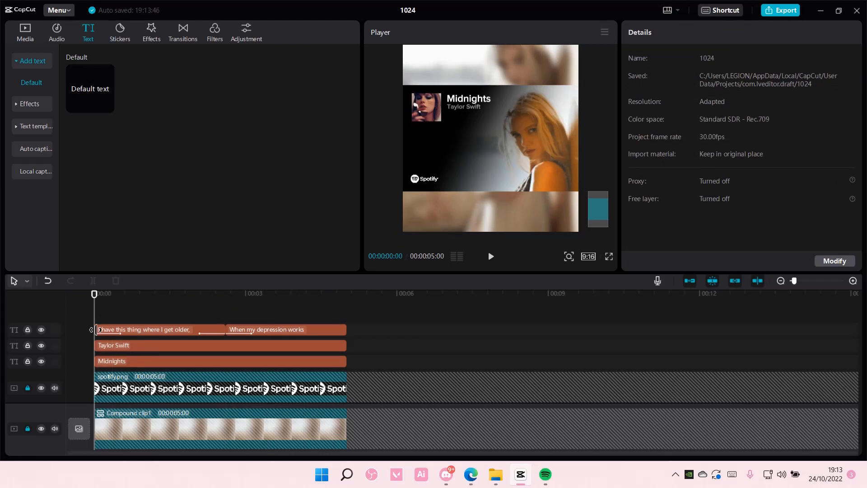
click(489, 255)
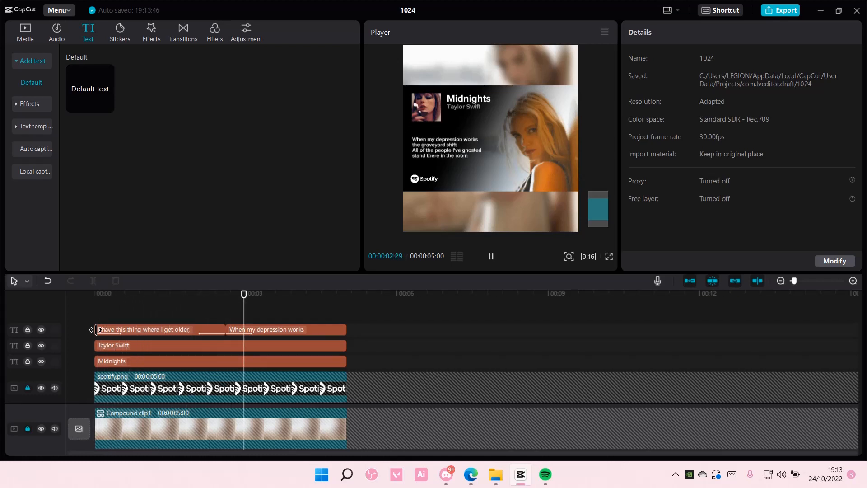
click(490, 255)
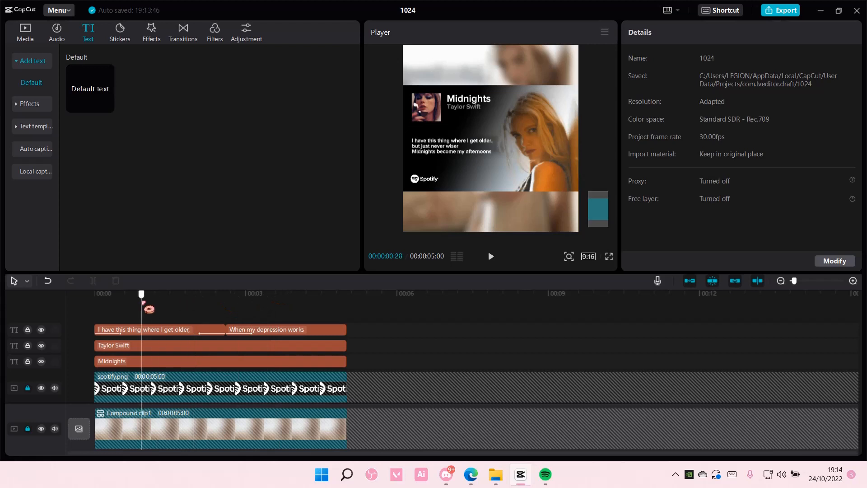
click(279, 294)
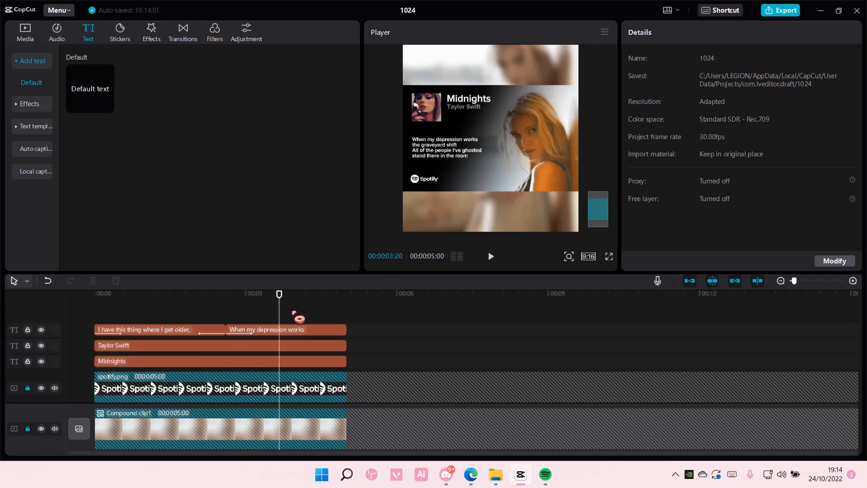